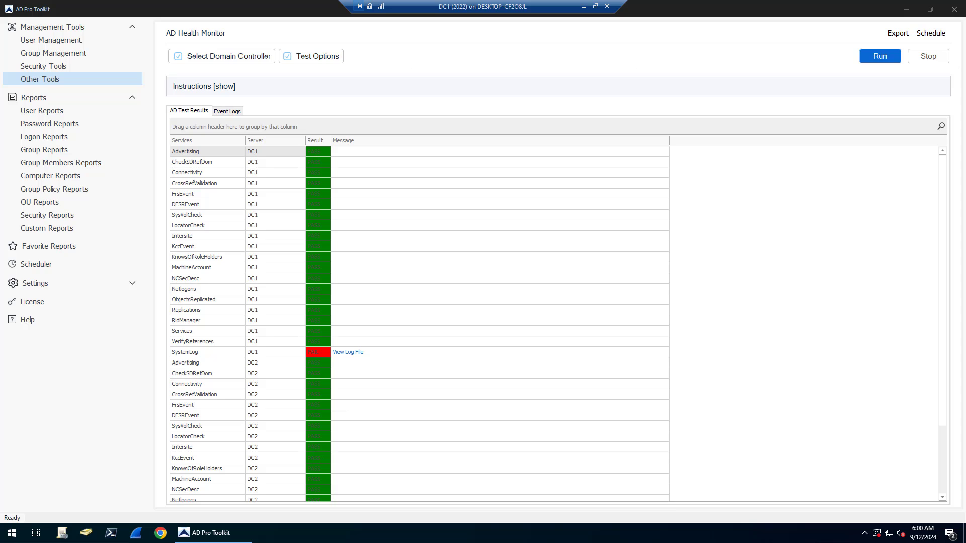
pyautogui.moveTo(464, 274)
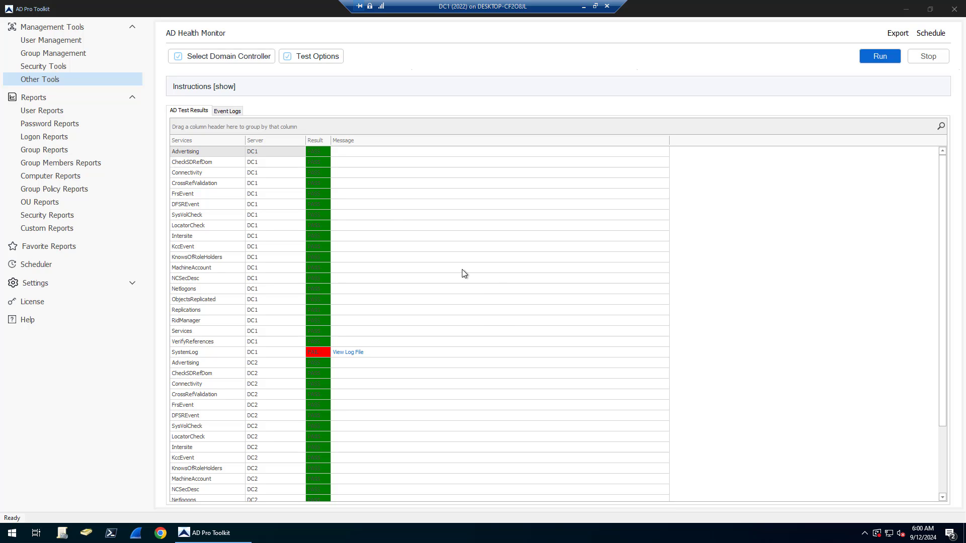
pyautogui.moveTo(282, 347)
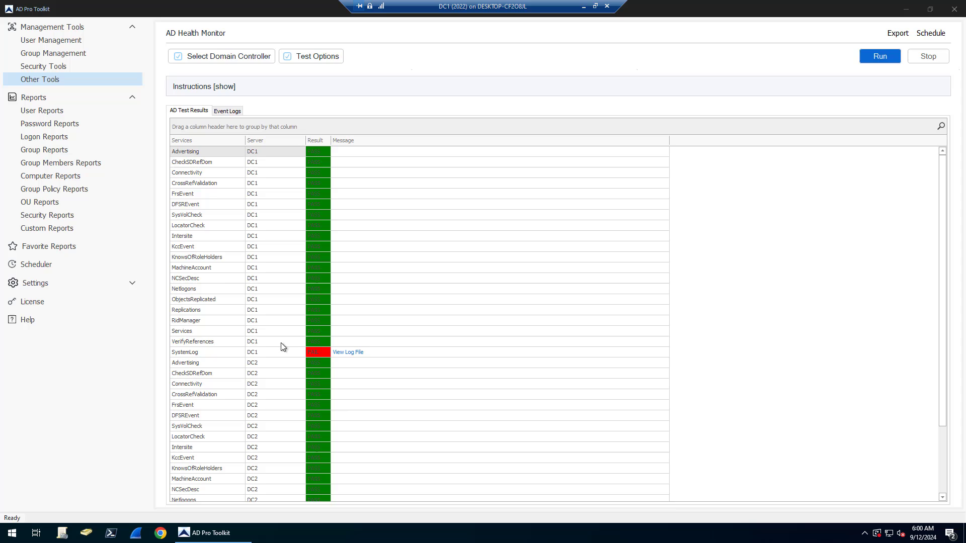
pyautogui.moveTo(231, 356)
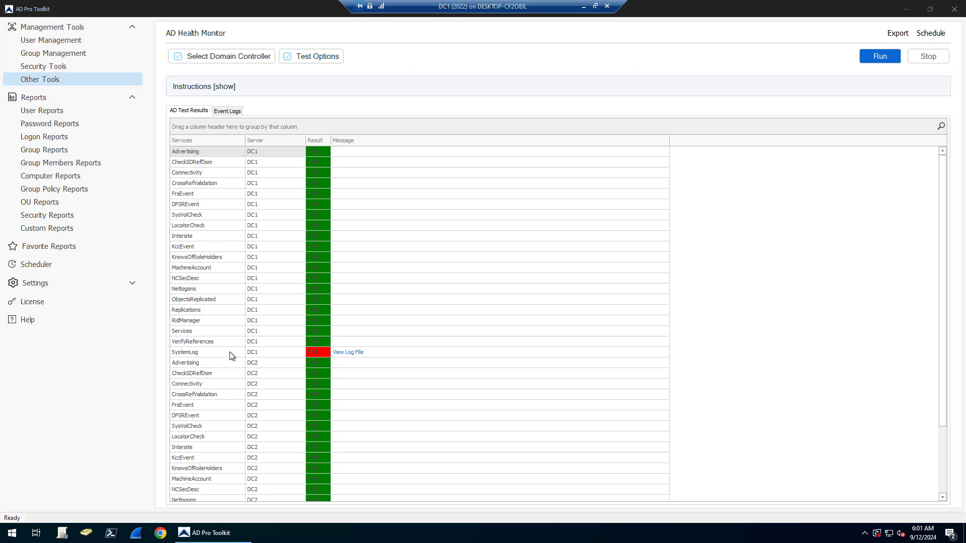
pyautogui.moveTo(191, 252)
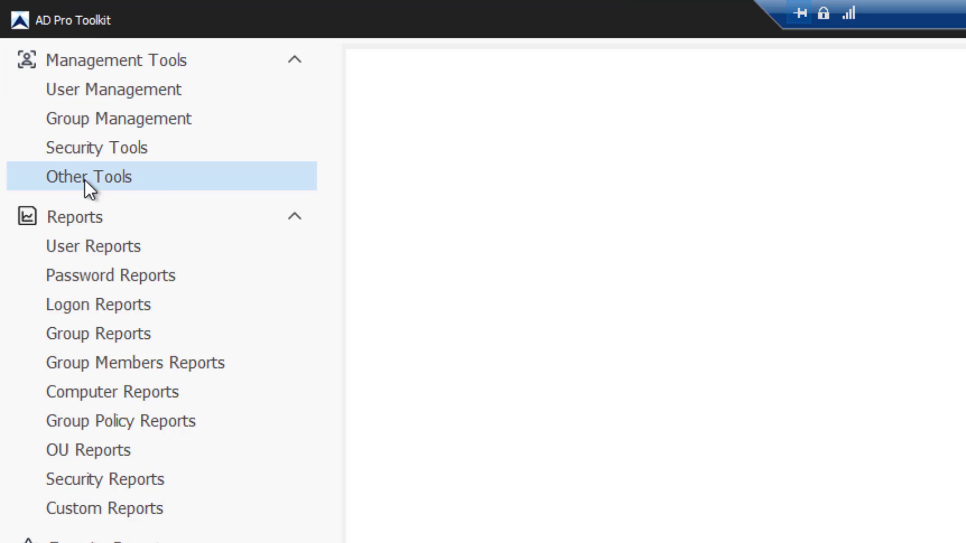
# - Launch AD Health Monitor from the tools list and save DC1 and DC2 as monitored controllers
pyautogui.click(89, 177)
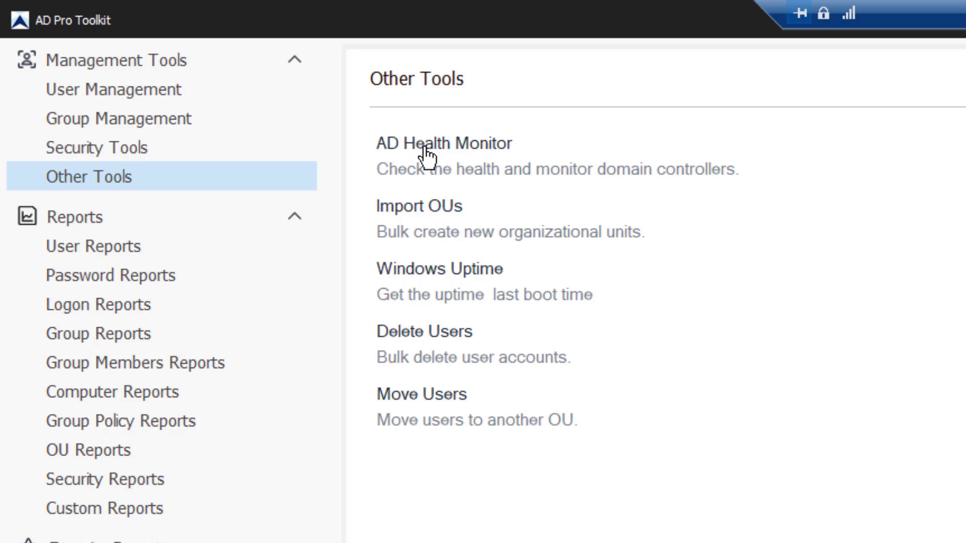
pyautogui.click(437, 142)
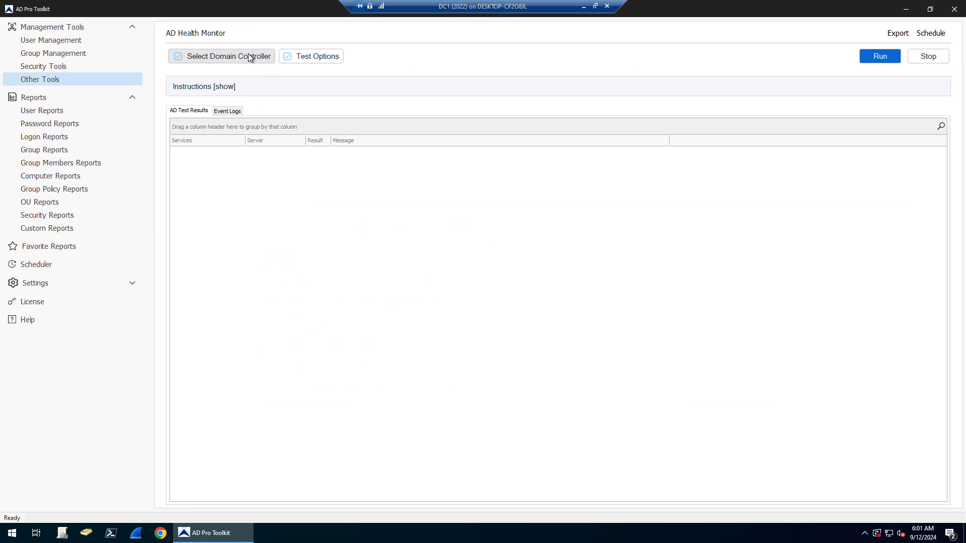
pyautogui.click(226, 56)
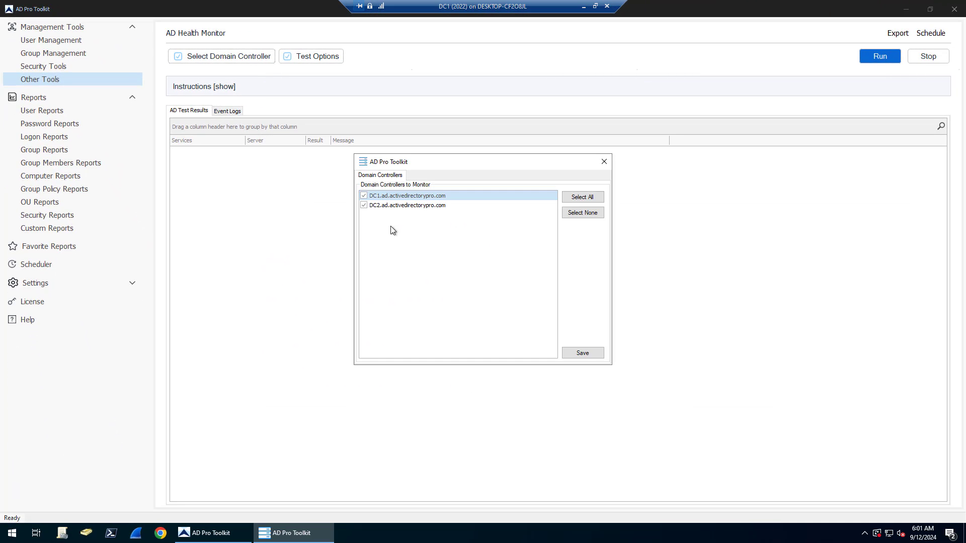
pyautogui.click(580, 352)
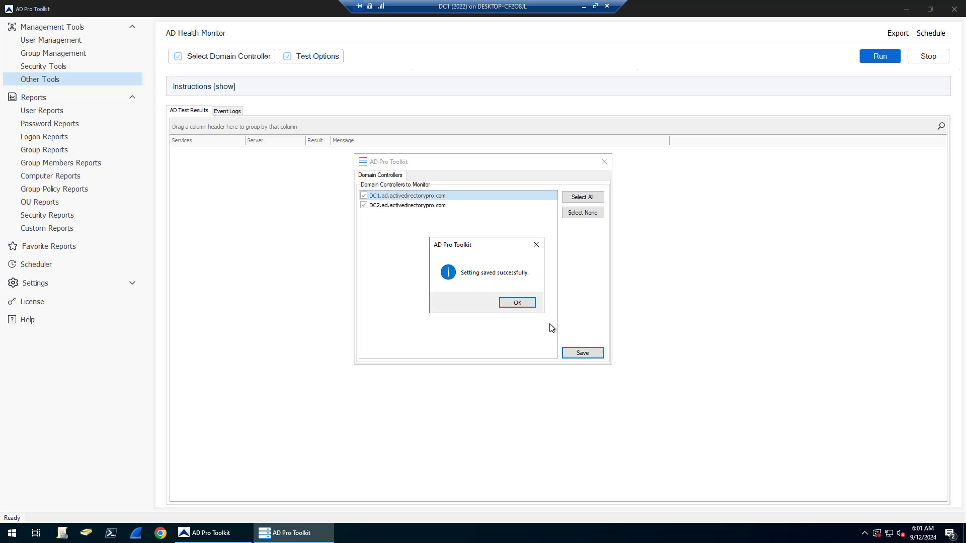
# - Enable 'Include event logs' in the health test options and confirm
pyautogui.click(516, 303)
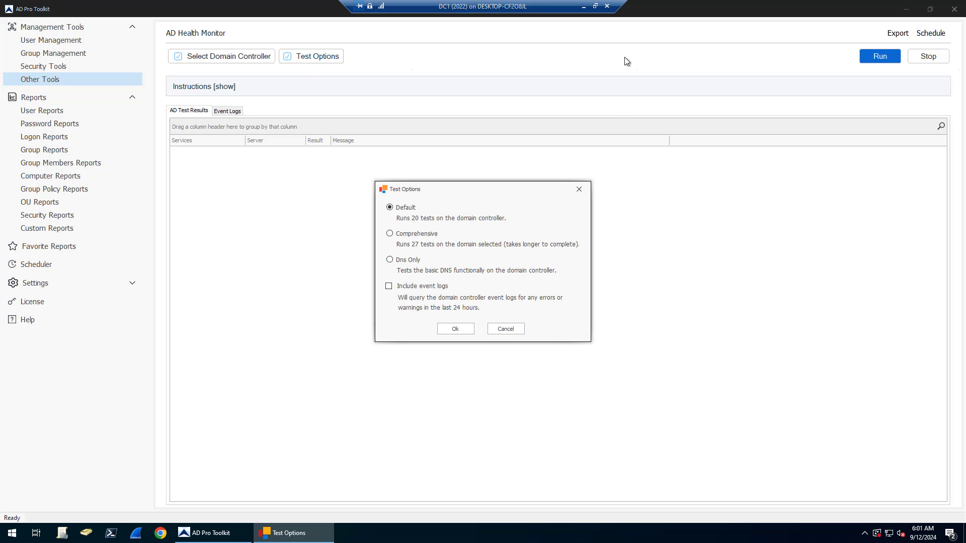
pyautogui.moveTo(428, 227)
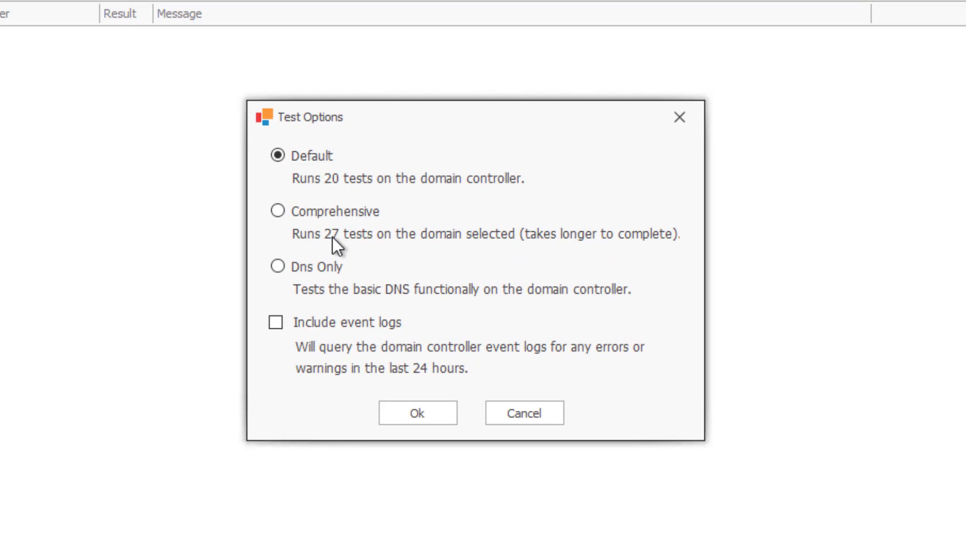
pyautogui.moveTo(372, 390)
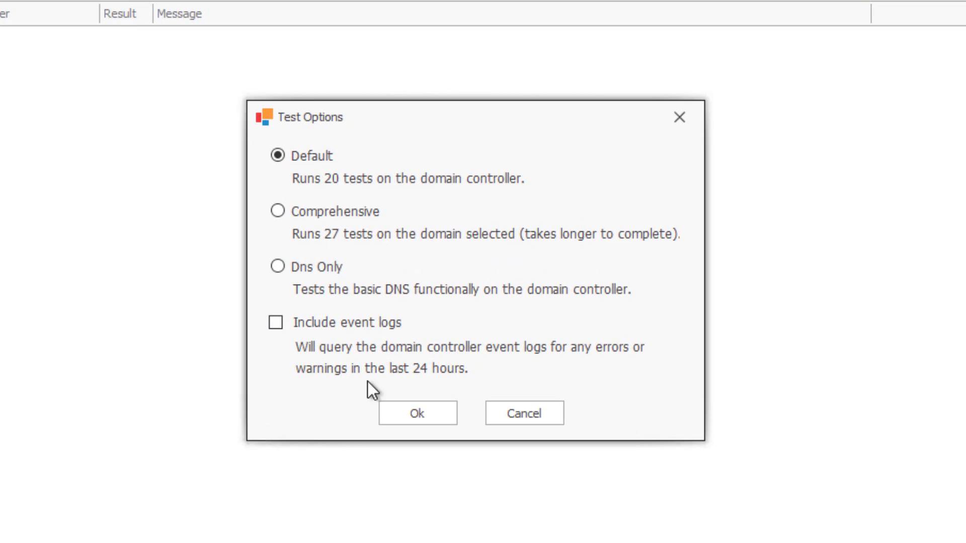
pyautogui.click(276, 323)
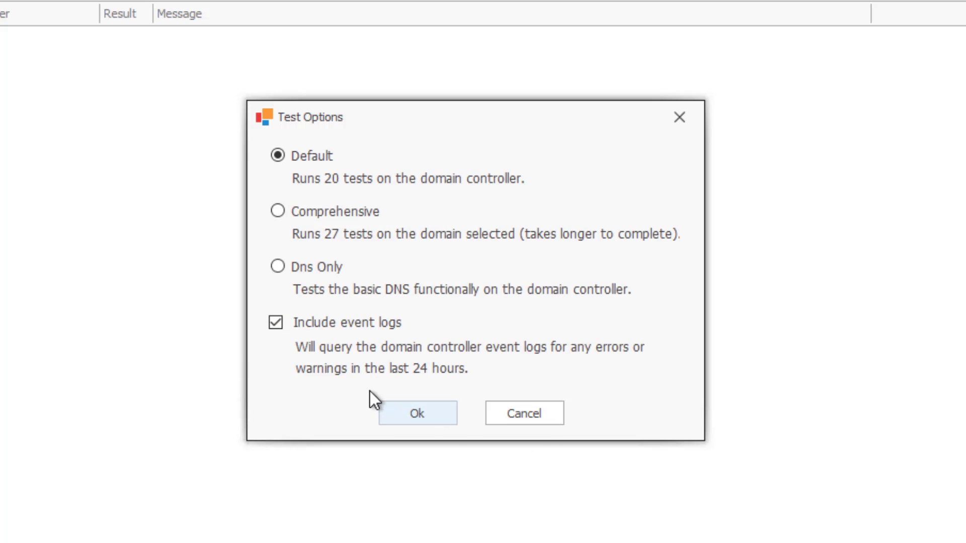
pyautogui.click(417, 413)
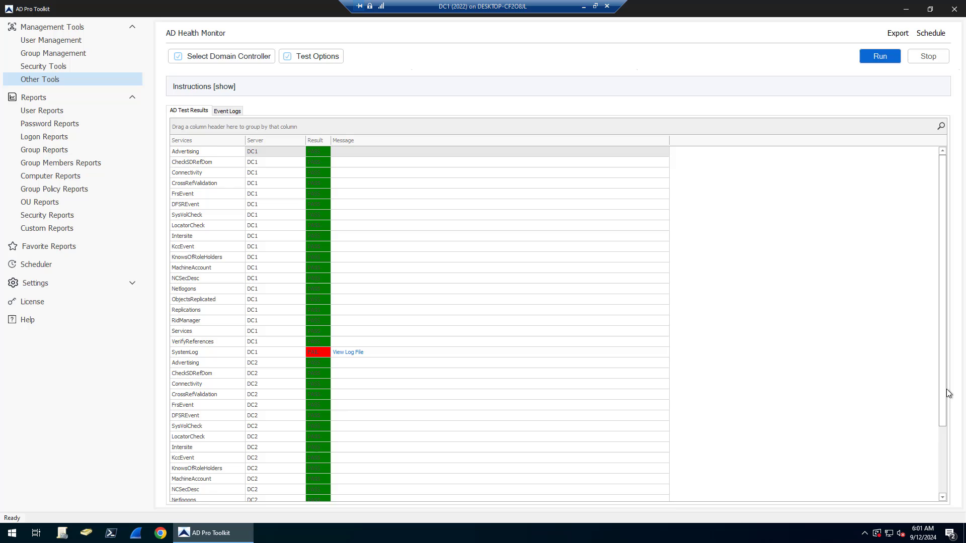
# - Review the DC1/DC2 results and view the log file for DC1's failed SystemLog test
pyautogui.scroll(-3)
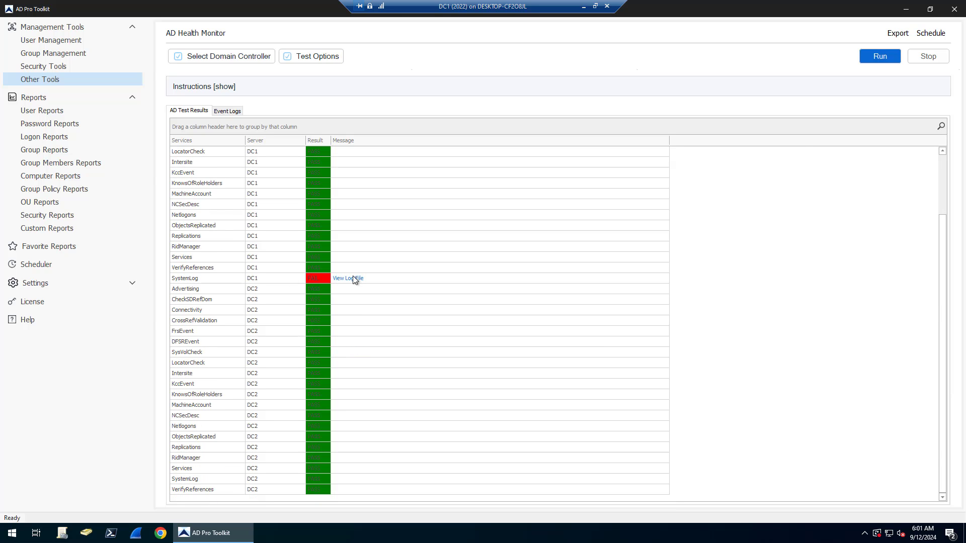
pyautogui.click(348, 277)
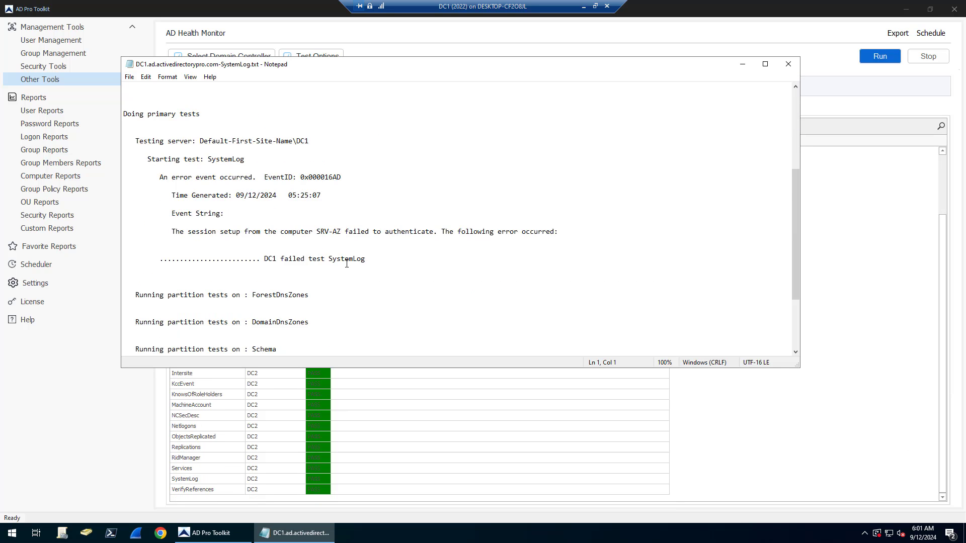
pyautogui.click(787, 64)
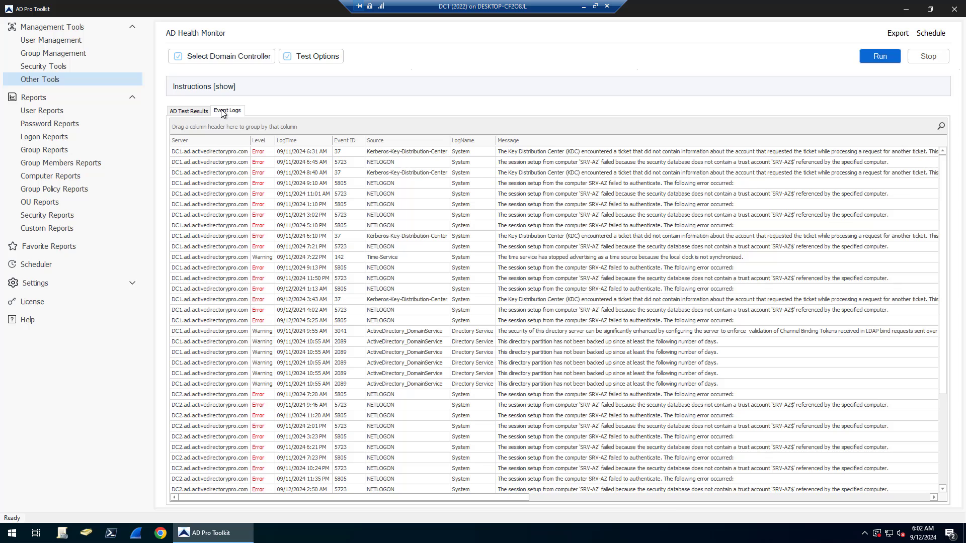
pyautogui.moveTo(291, 302)
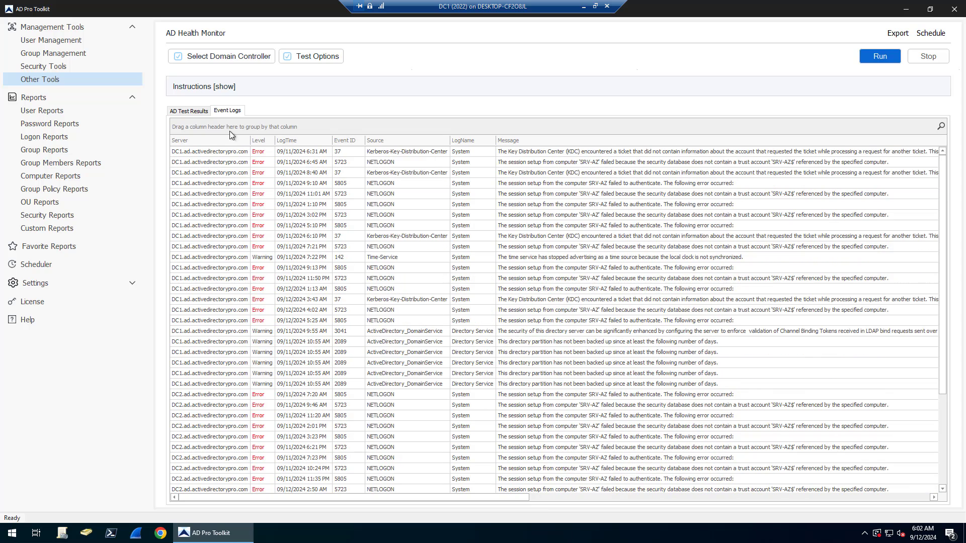
# - Run the health tests so DC1 and DC2 pass/fail results fill the grid
pyautogui.click(188, 110)
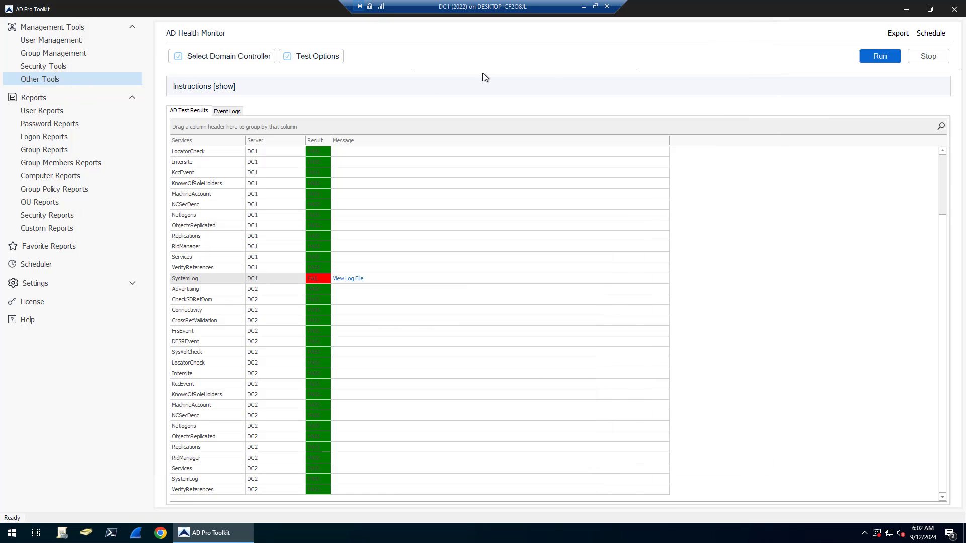
# - Review the refreshed results showing DC2 failing Advertising, LocatorCheck and Services
pyautogui.click(879, 57)
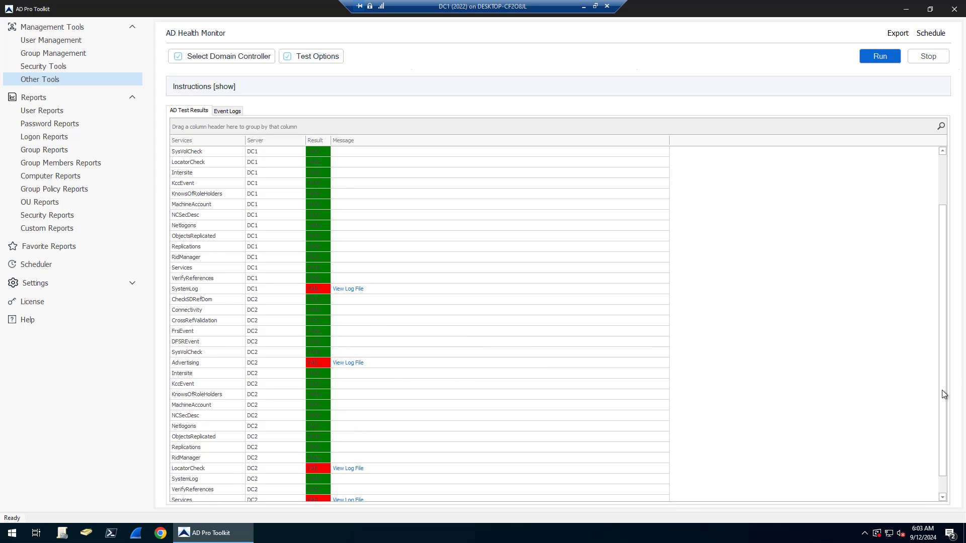
pyautogui.scroll(-3)
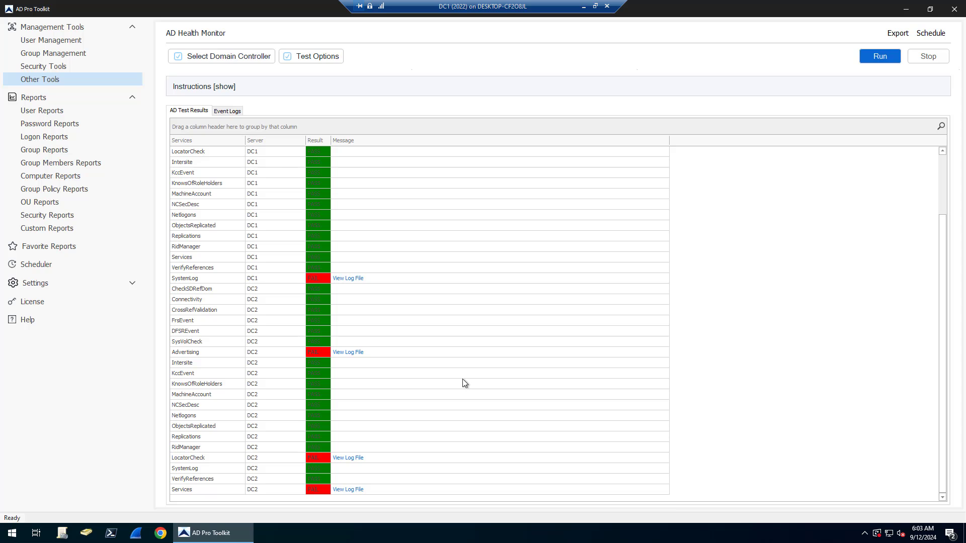
pyautogui.moveTo(208, 281)
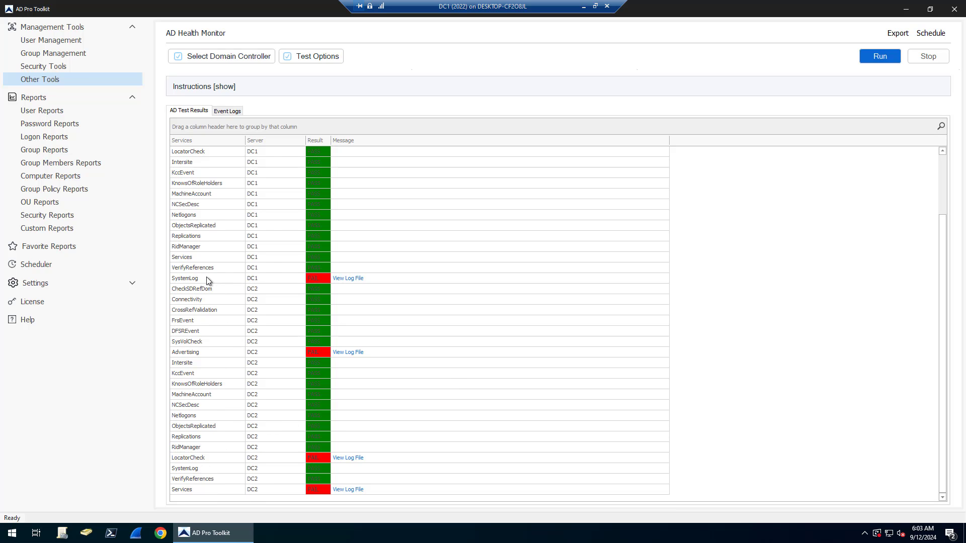
pyautogui.moveTo(295, 337)
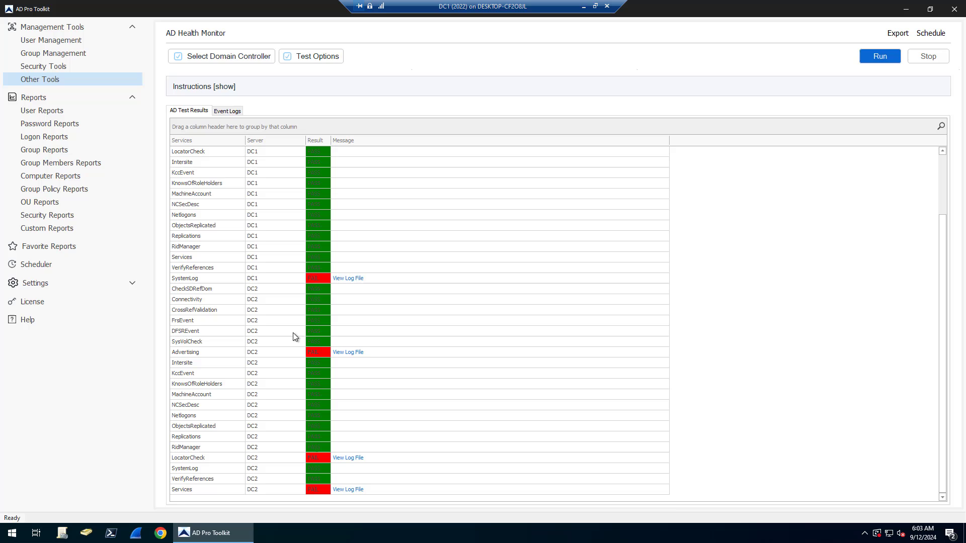
pyautogui.moveTo(353, 492)
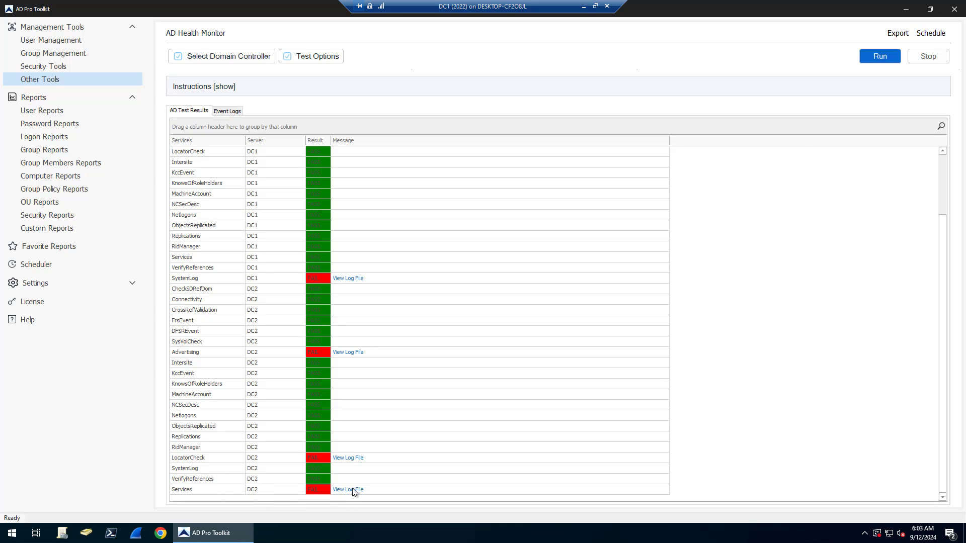
pyautogui.click(347, 489)
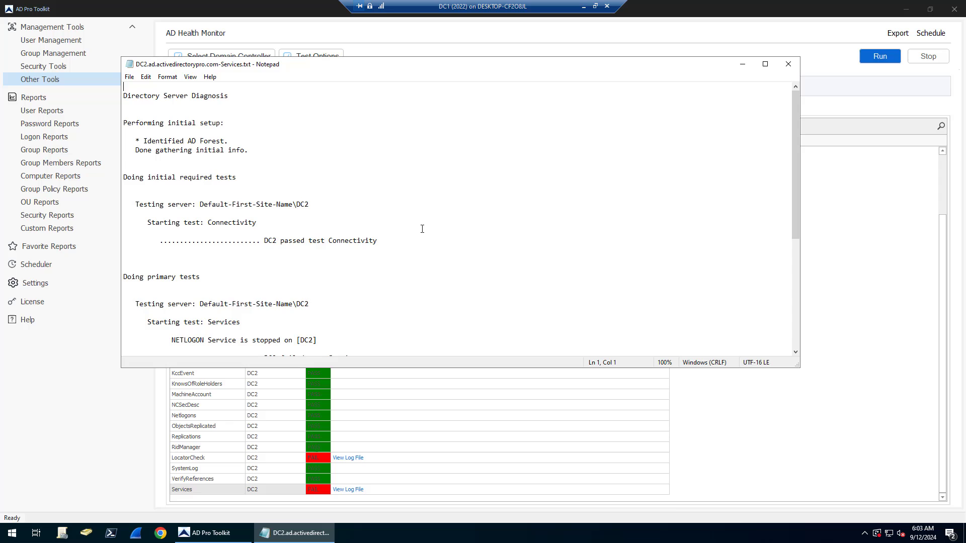
pyautogui.scroll(-3)
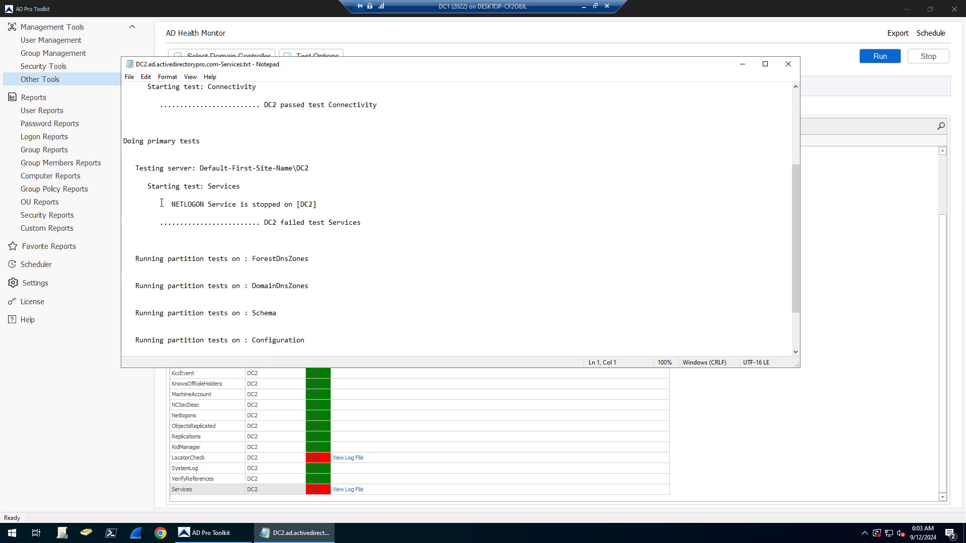
pyautogui.tripleClick(237, 204)
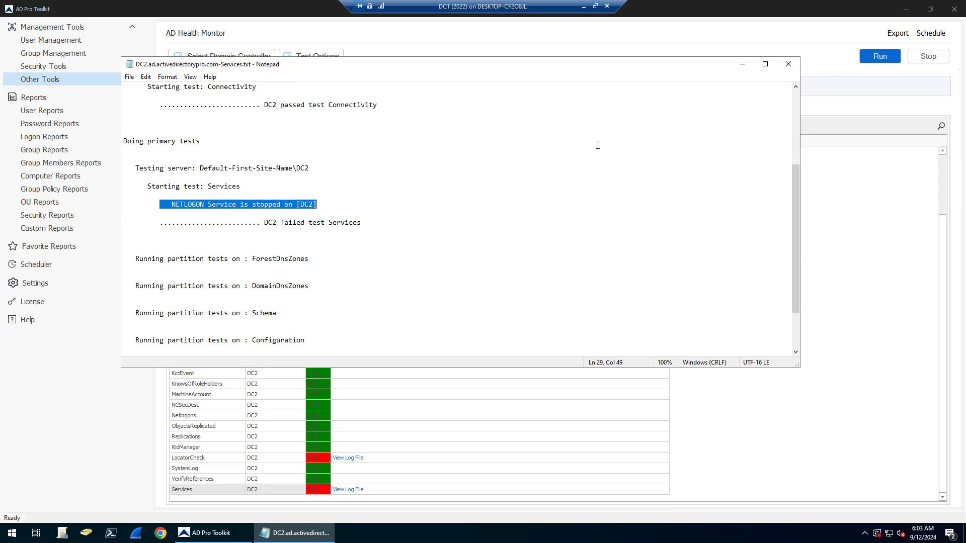
pyautogui.click(787, 64)
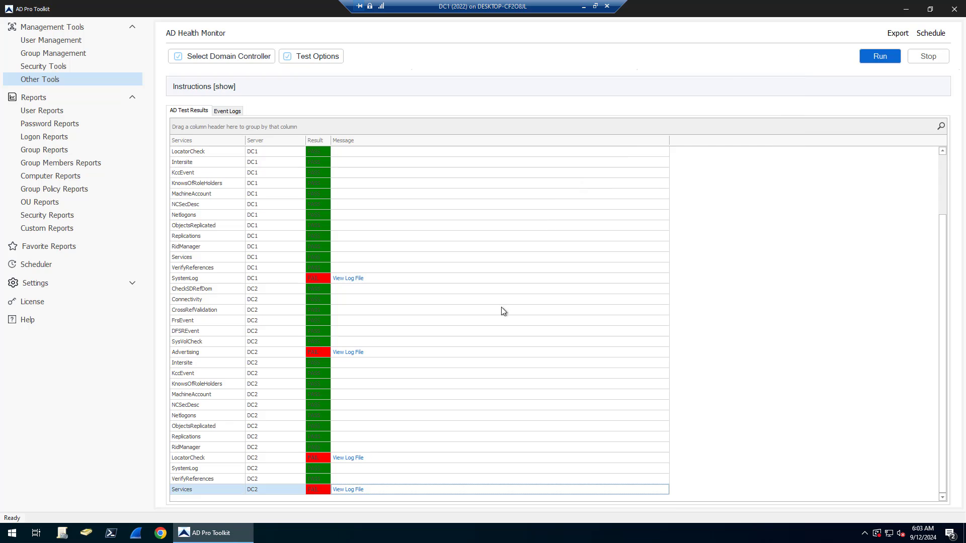
pyautogui.moveTo(466, 333)
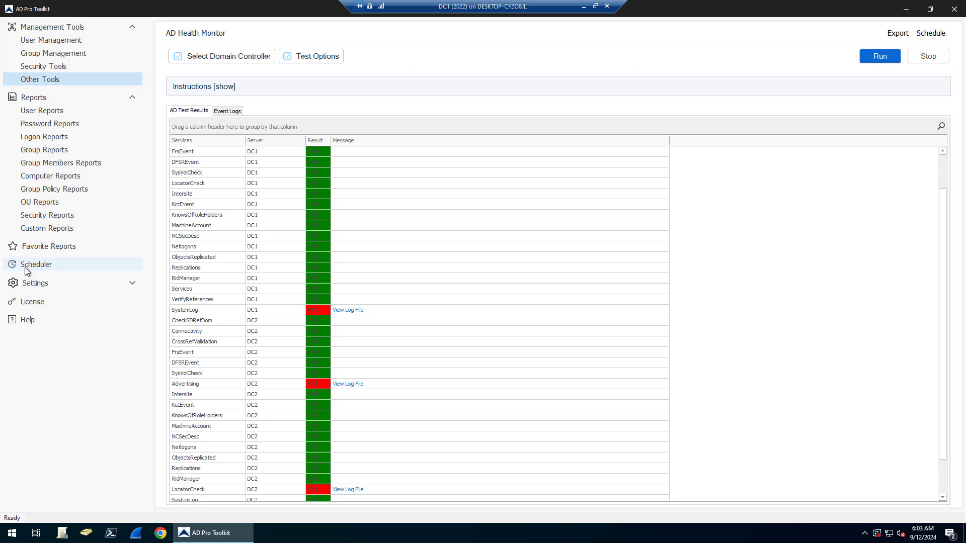
# - Add a new Scheduler task with AD Health Monitor as its type, then return to the health monitor
pyautogui.click(36, 264)
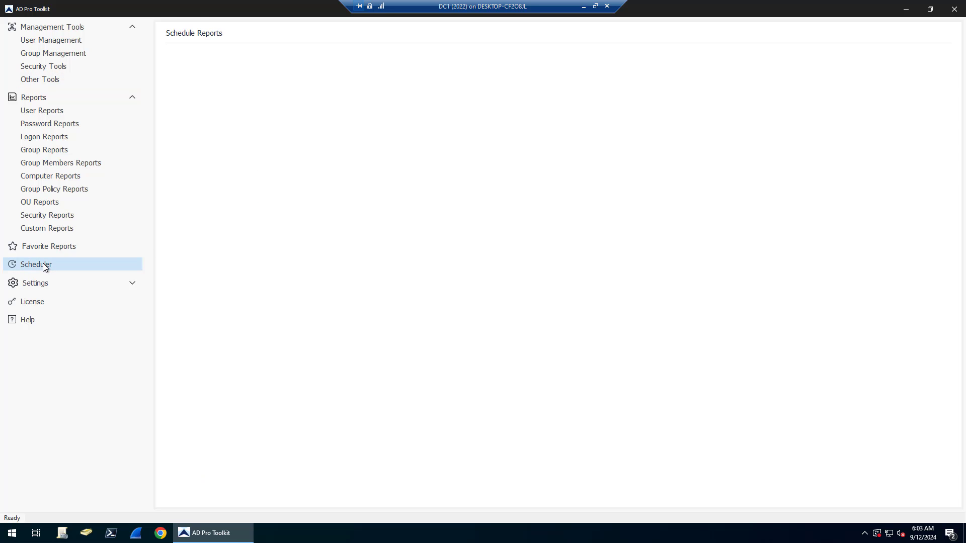
pyautogui.click(37, 263)
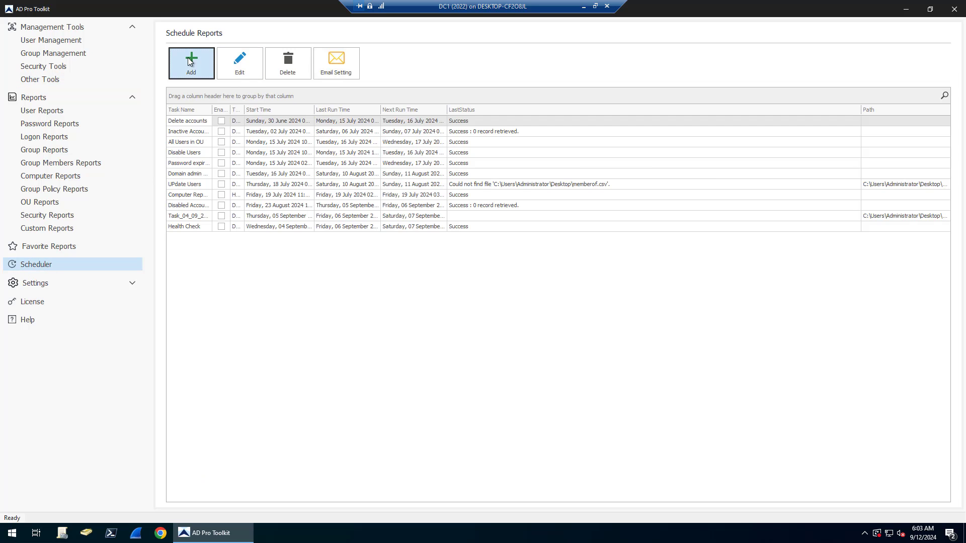
pyautogui.click(191, 63)
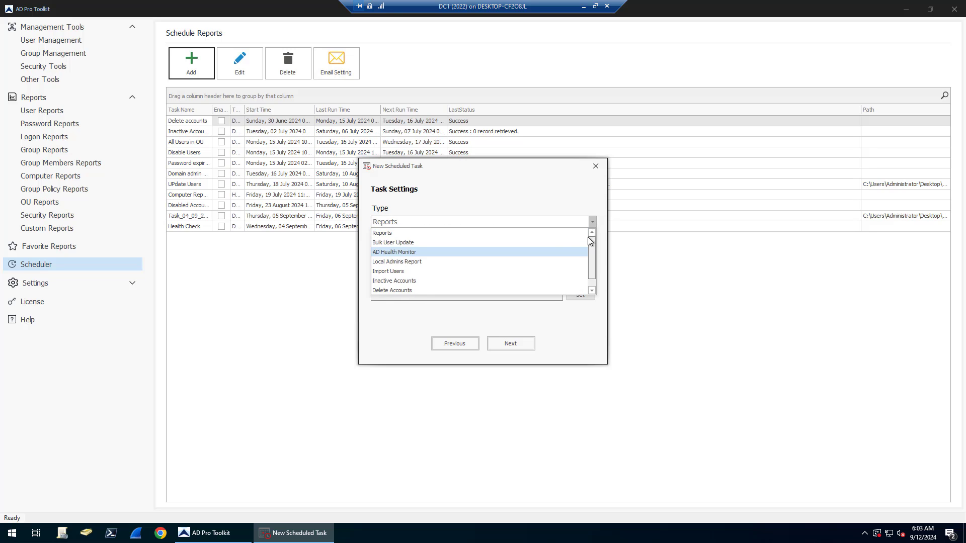
pyautogui.click(393, 252)
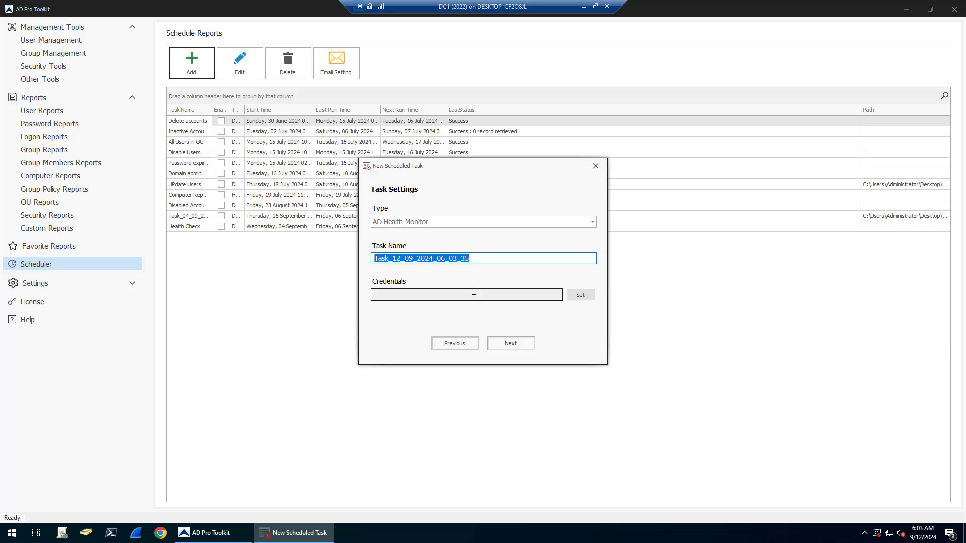
pyautogui.click(594, 166)
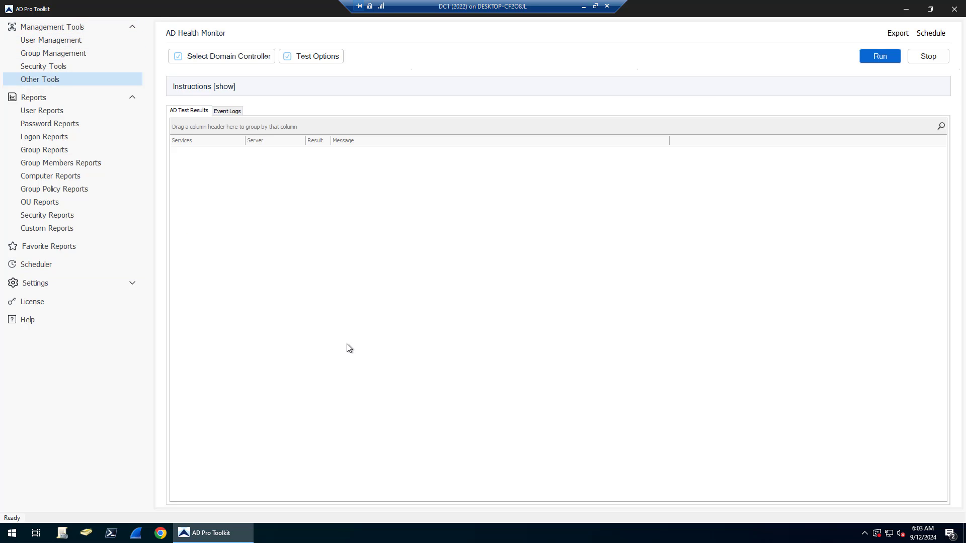
pyautogui.moveTo(250, 170)
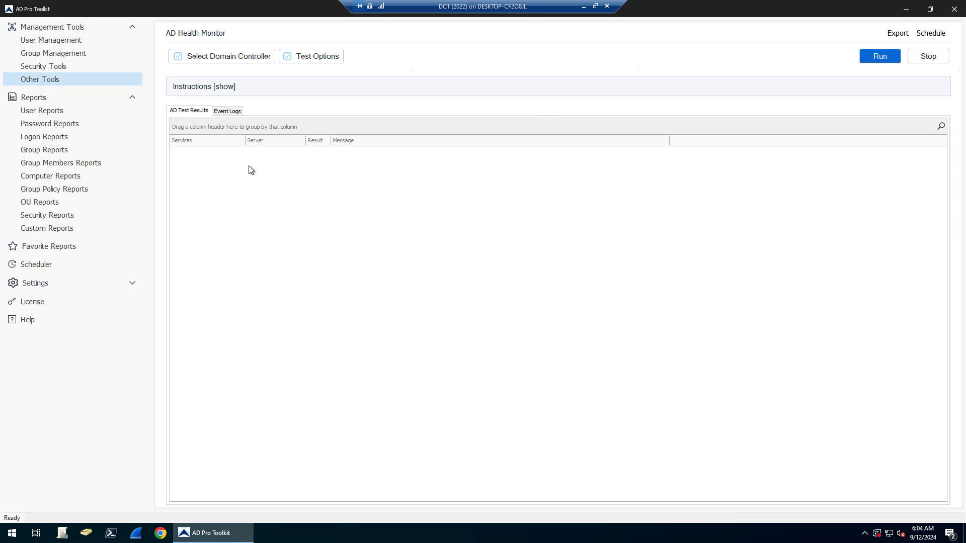